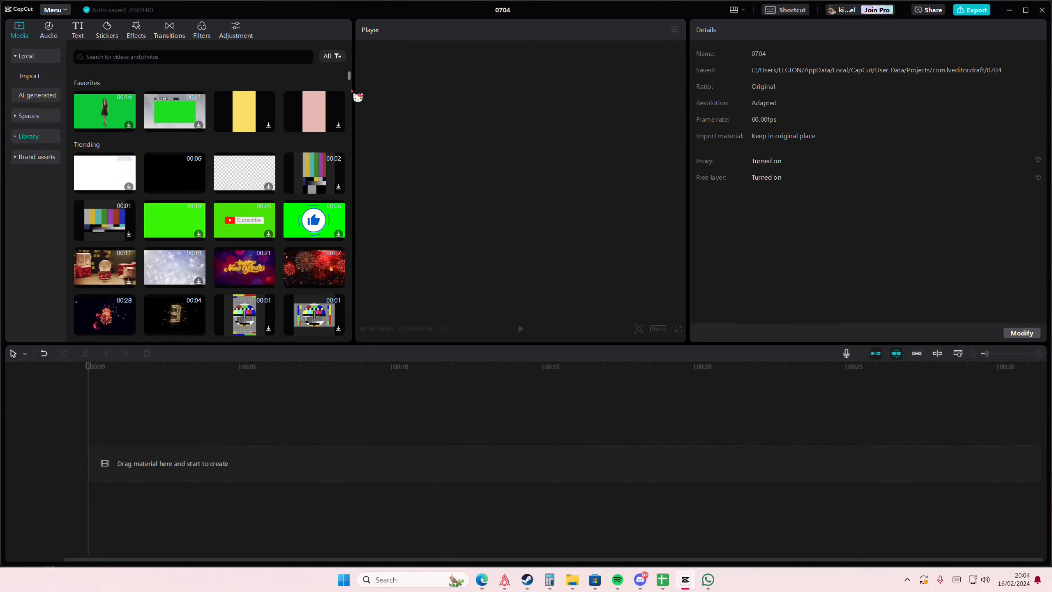
Browse down the stock media library toward the Blue Earth Spinning Slowly clip.
scroll("down", 3)
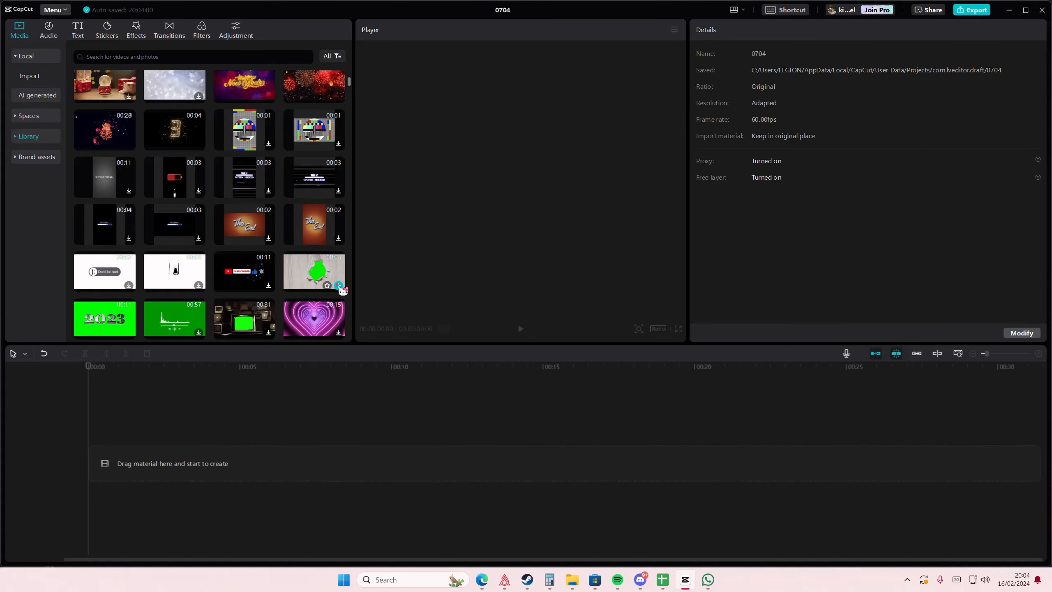
scroll("down", 3)
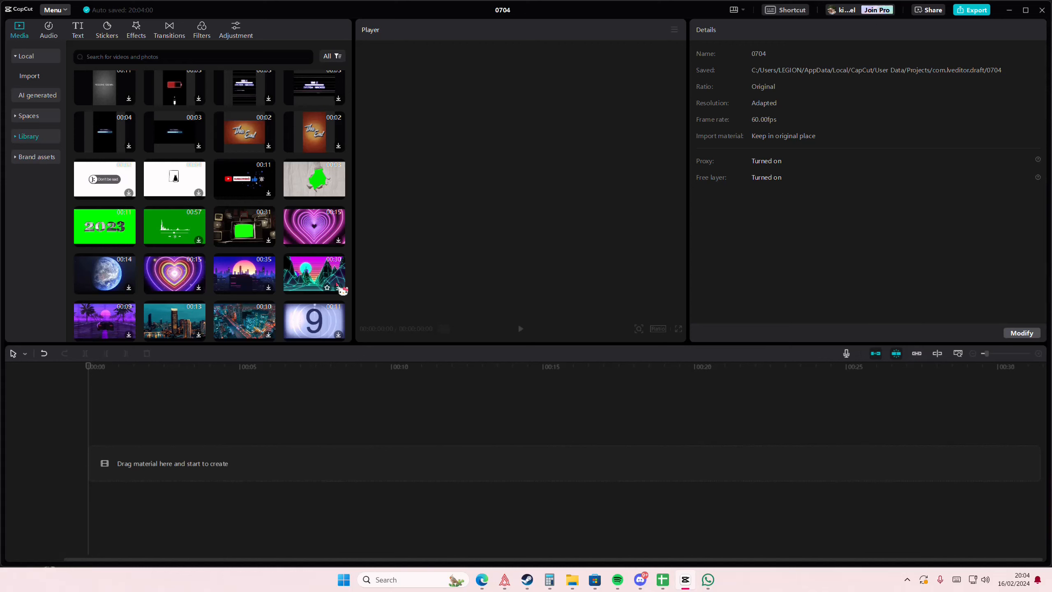
mouse_move(114, 272)
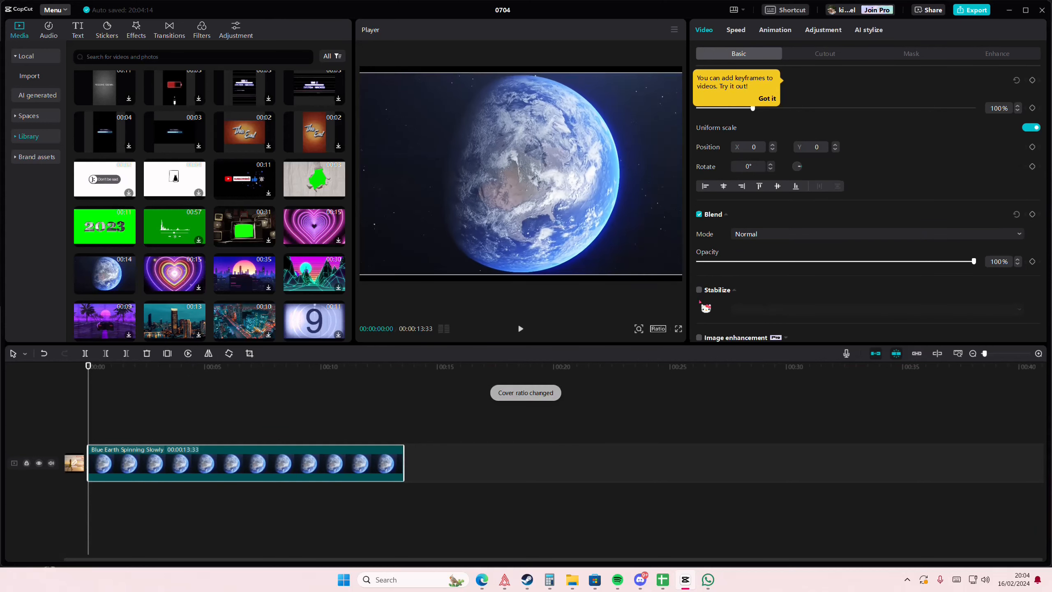
Add a default text layer reading EARTH at size 42 in OpineHeavy Regular.
left_click(77, 27)
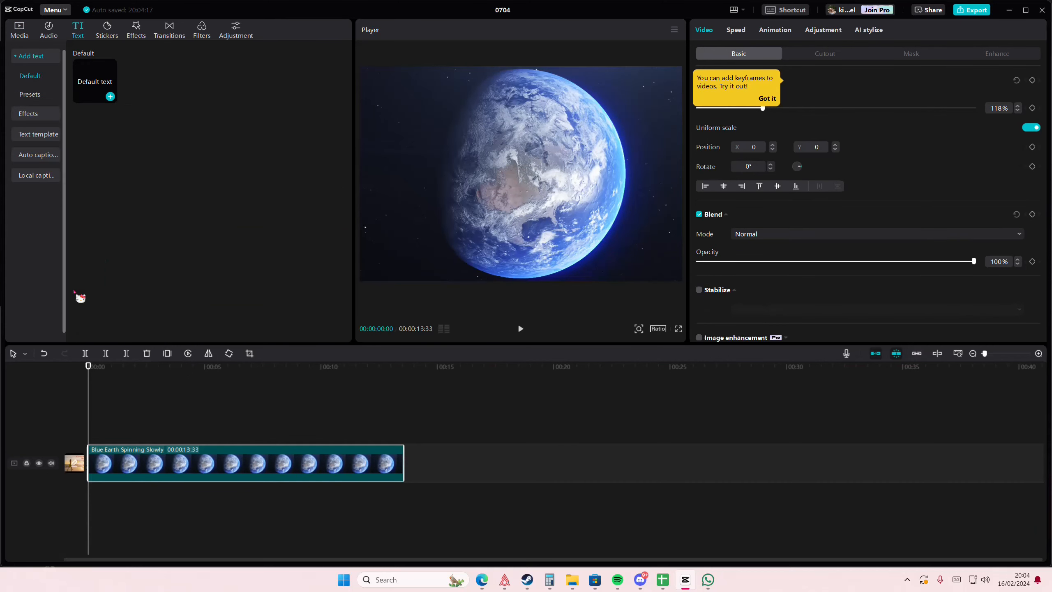
left_click(110, 96)
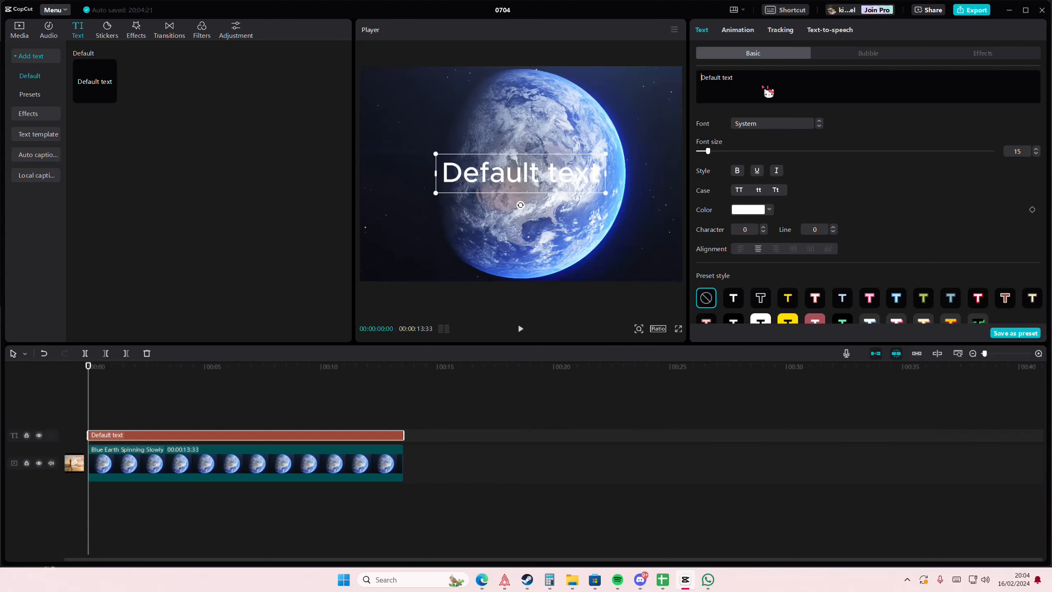
type("EARTH")
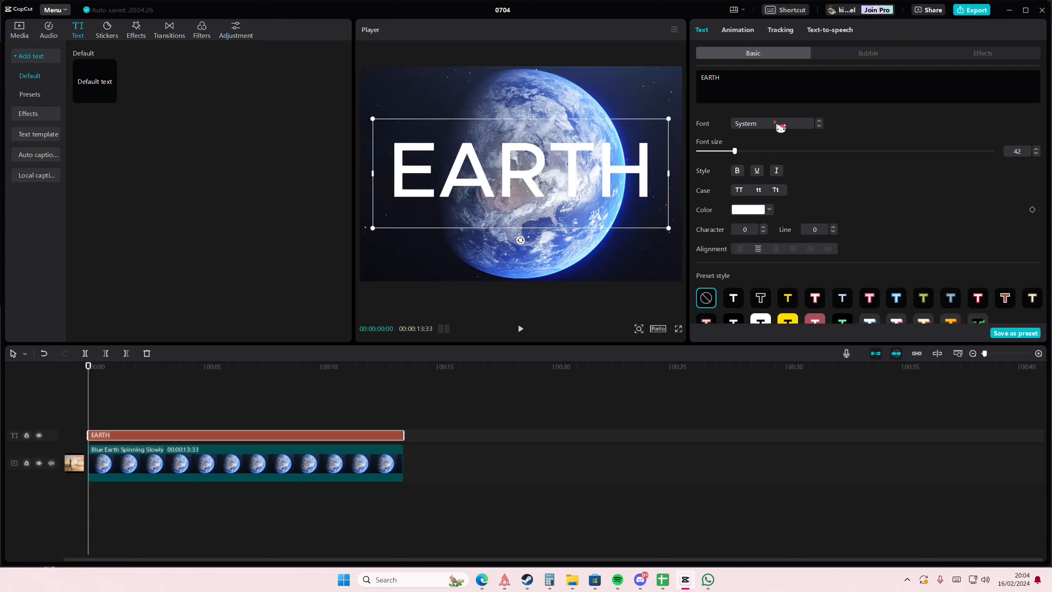
left_click(771, 123)
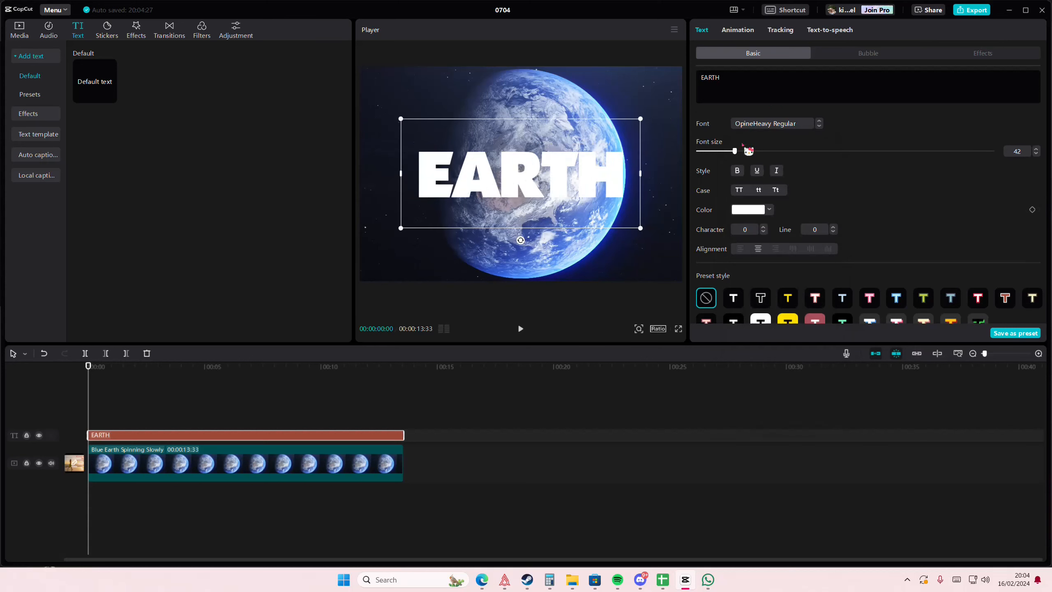
Enable a drop shadow on the EARTH text.
scroll("down", 3)
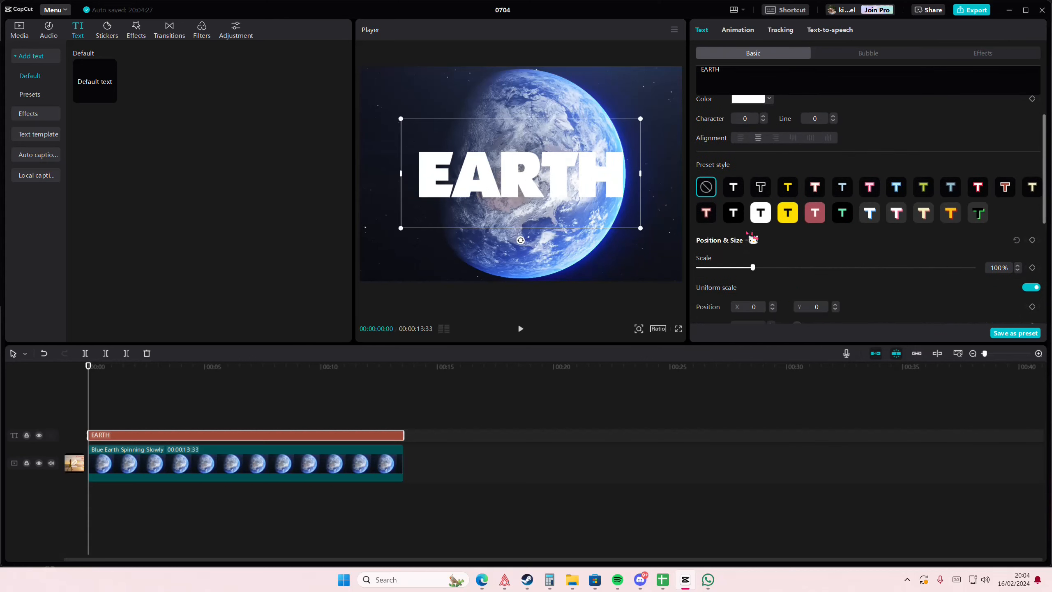
scroll("down", 3)
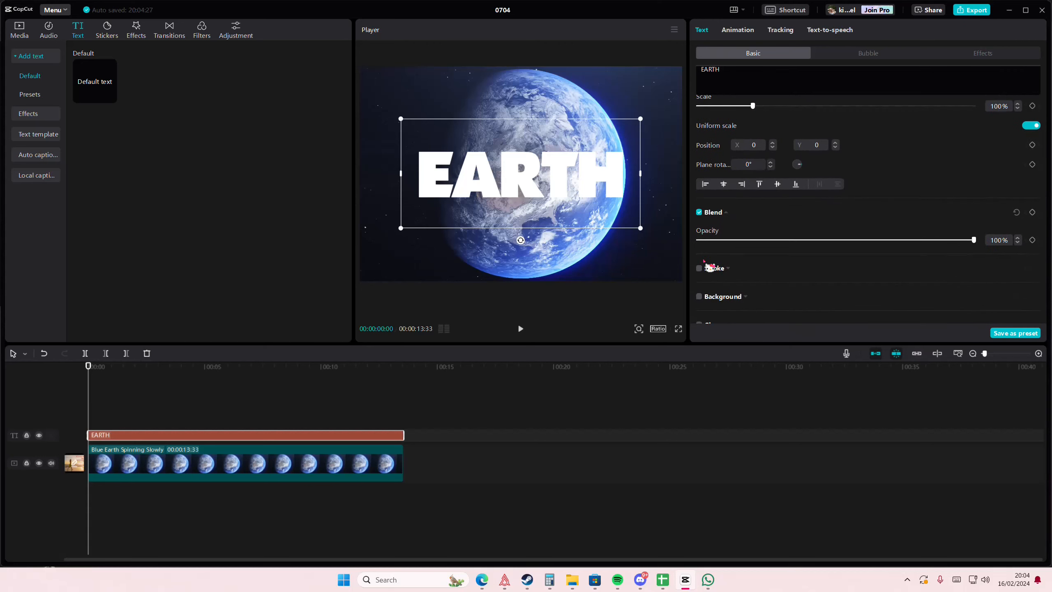
scroll("down", 3)
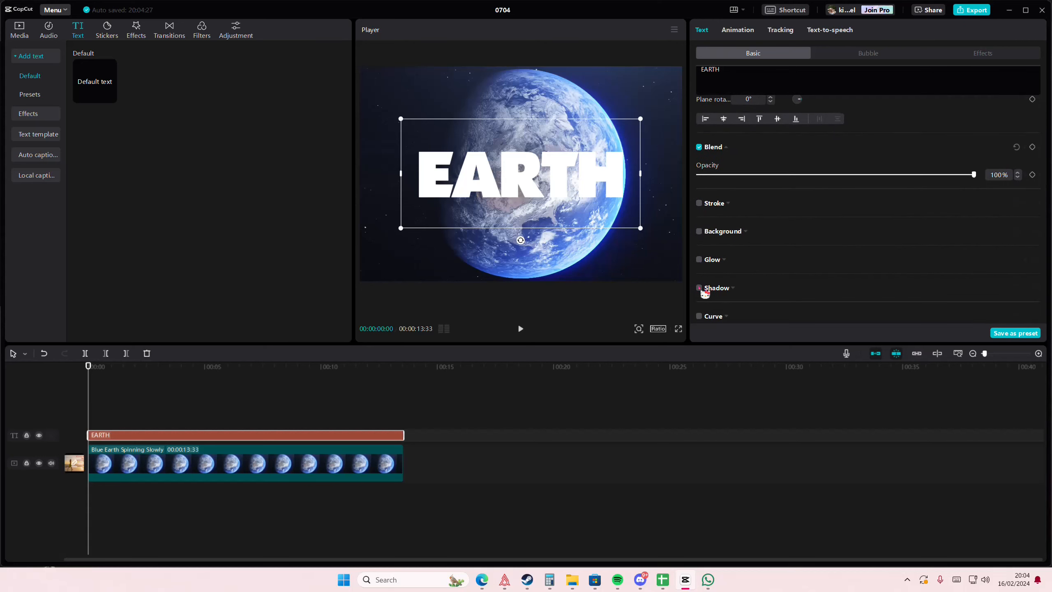
left_click(699, 288)
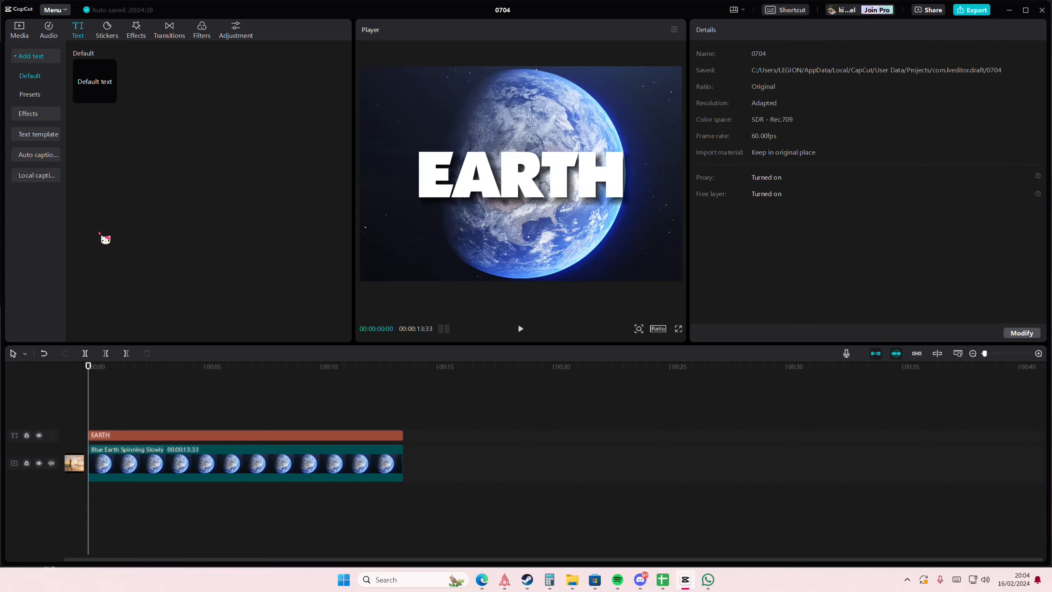
Add the Camera Shake effect above the text track and combine both into a compound clip.
left_click(135, 30)
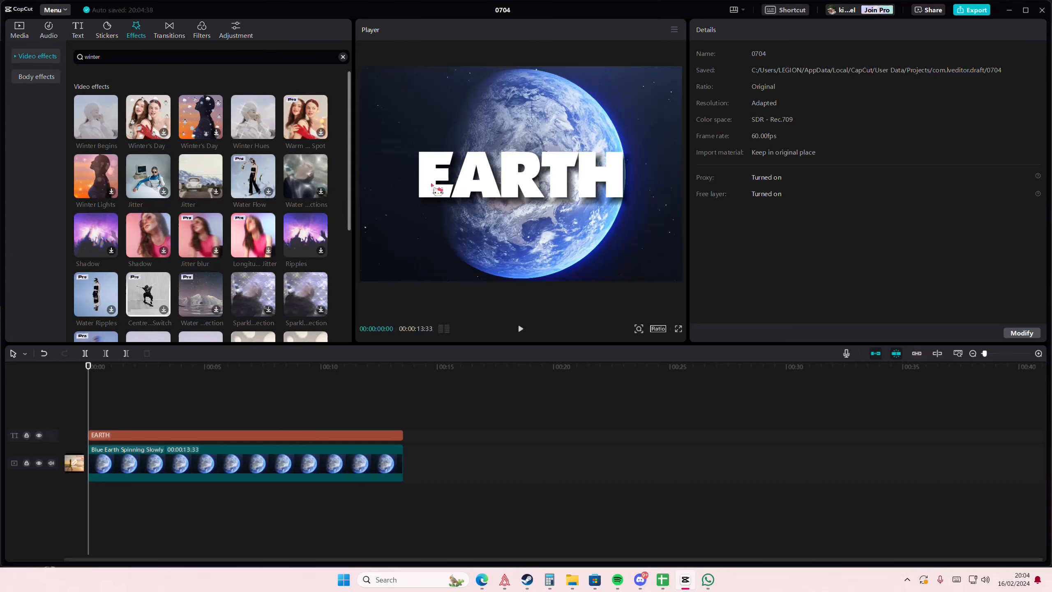
scroll("down", 3)
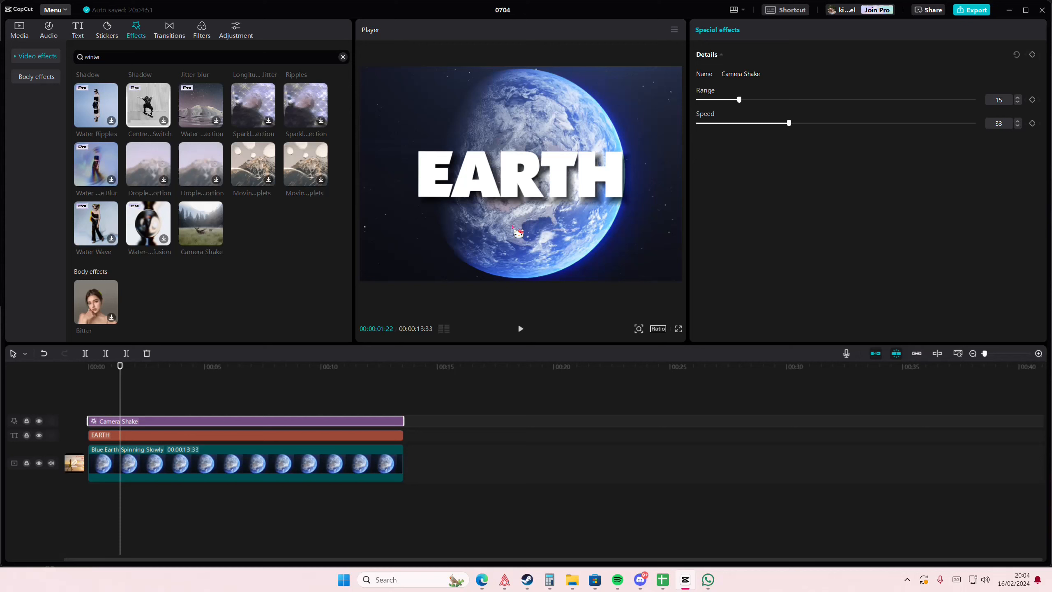
left_click(175, 435)
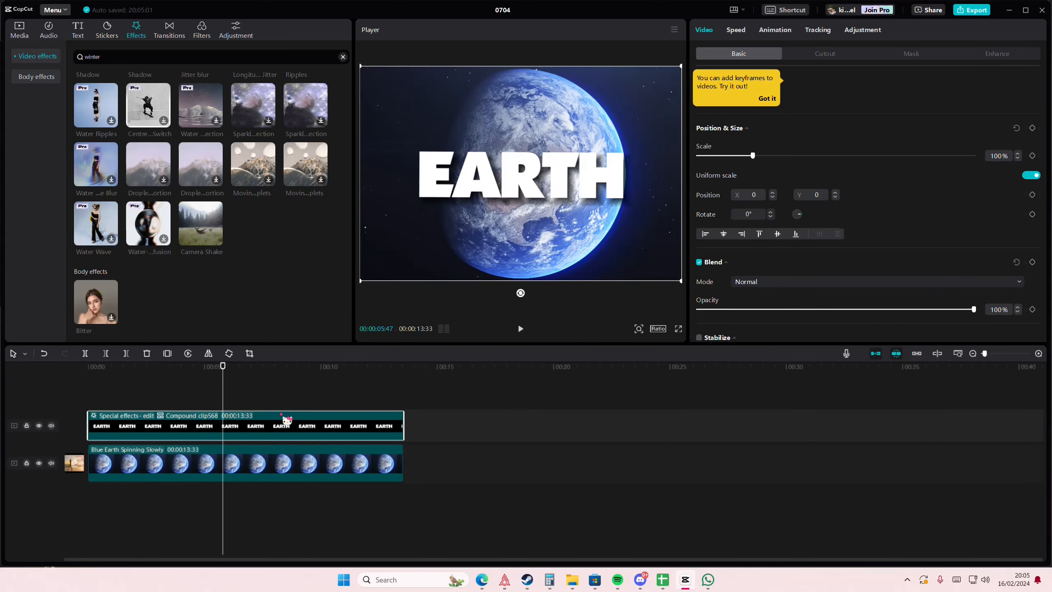
Apply an In animation to the EARTH compound clip with a 1.6s duration and preview it.
left_click(774, 30)
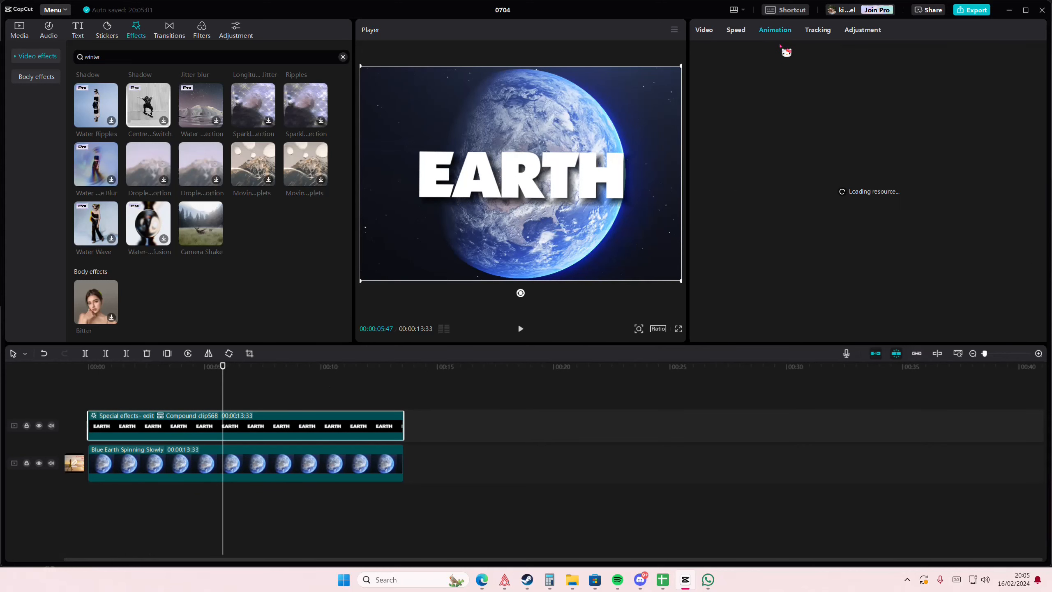
left_click(982, 53)
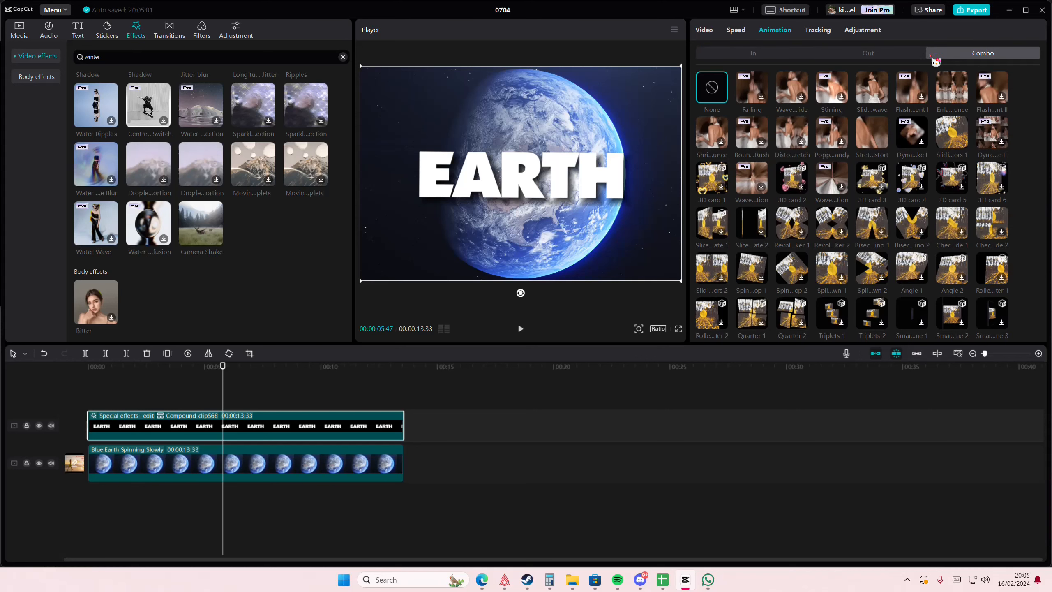
left_click(752, 53)
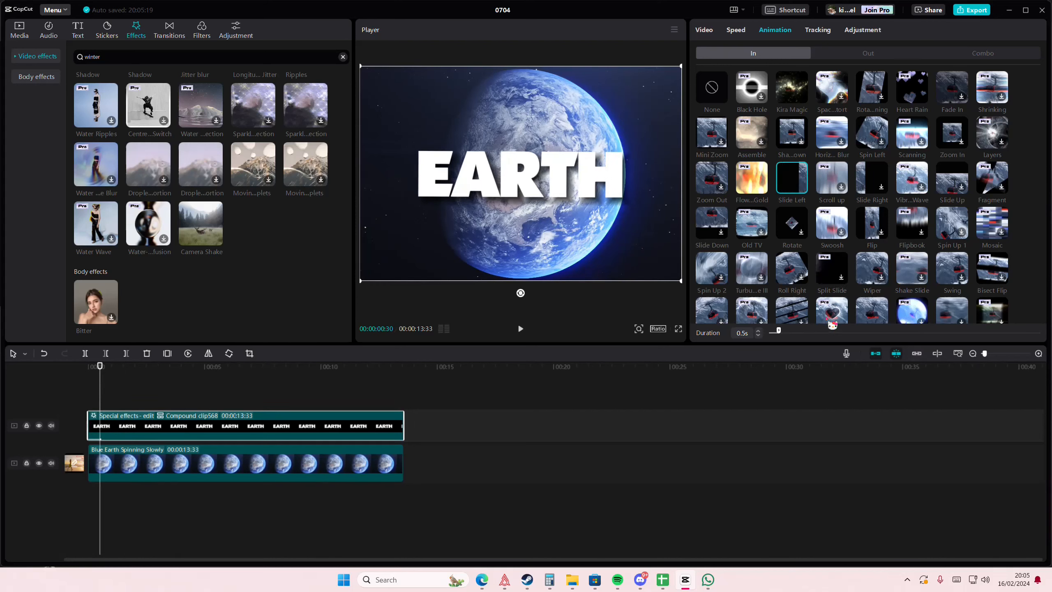
left_click(520, 328)
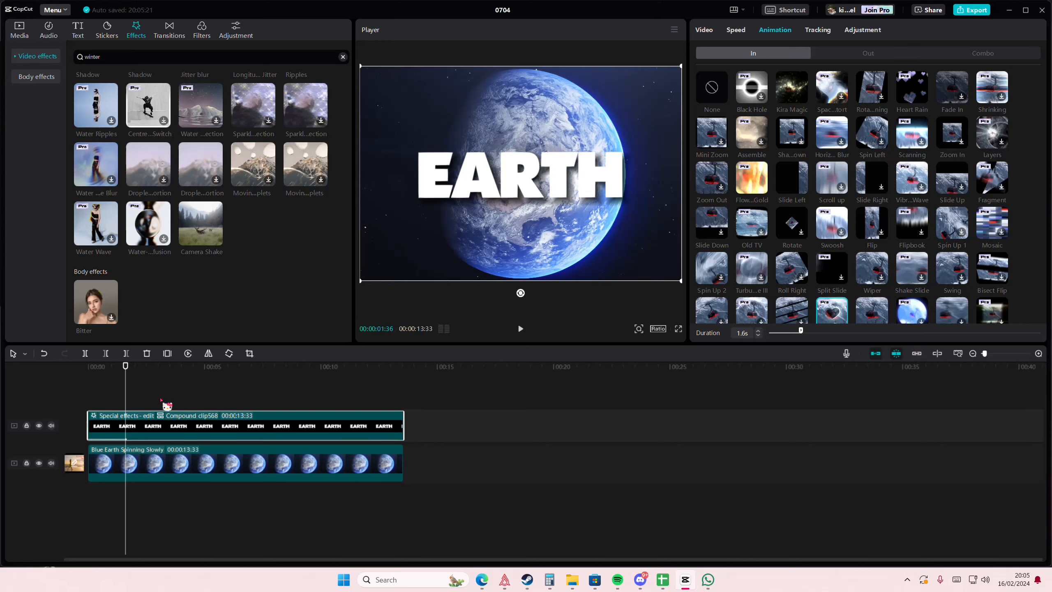
left_click(520, 329)
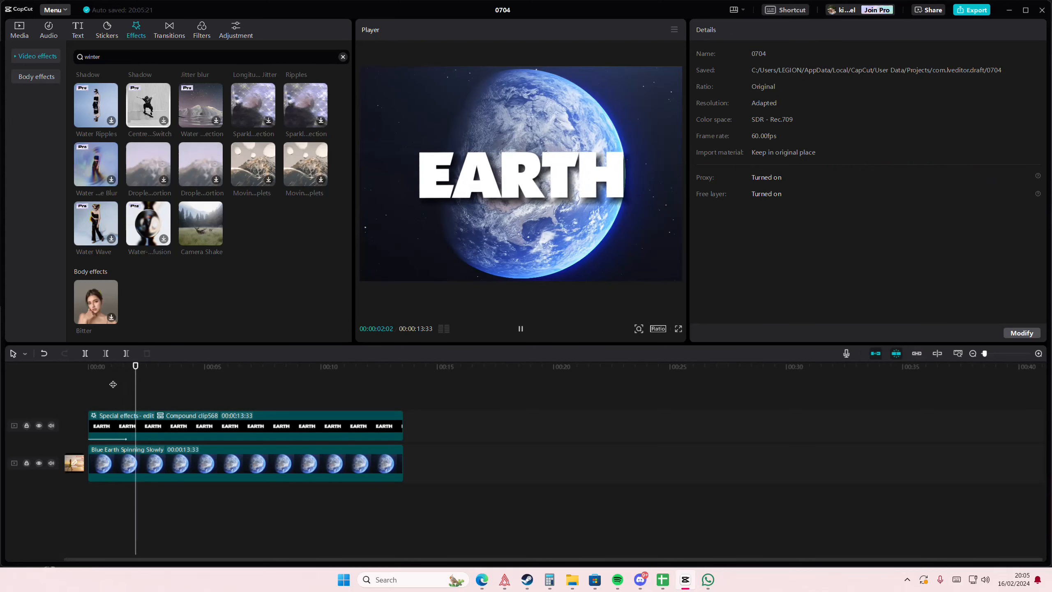
left_click(521, 328)
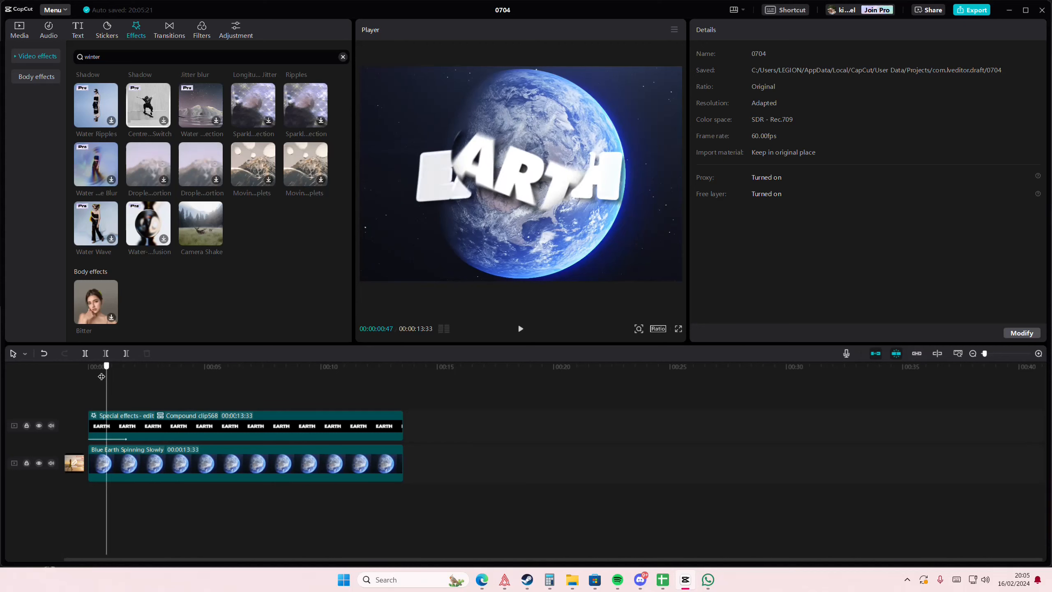
left_click(520, 329)
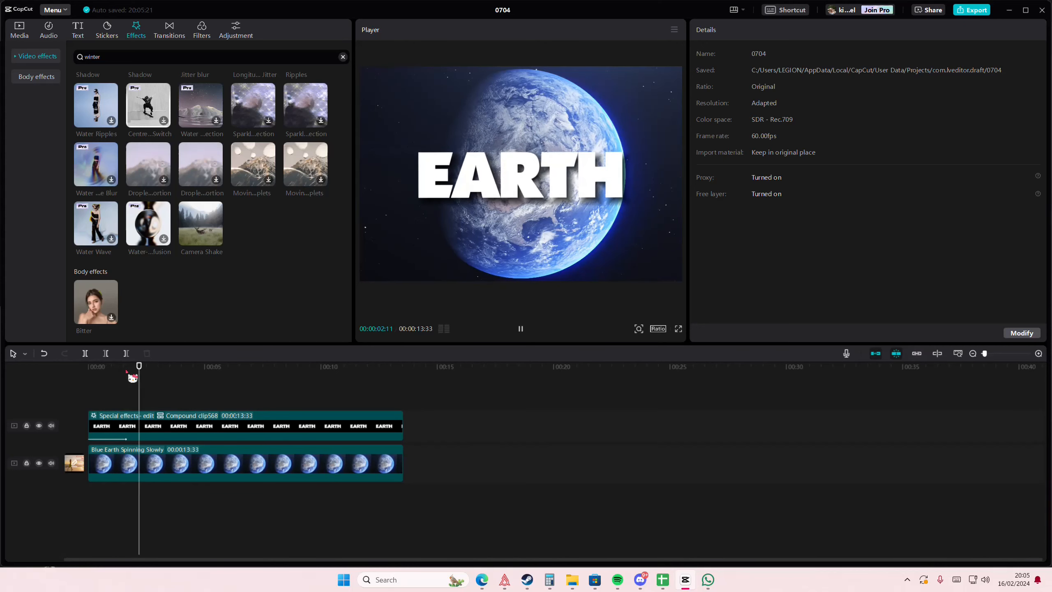
left_click(186, 367)
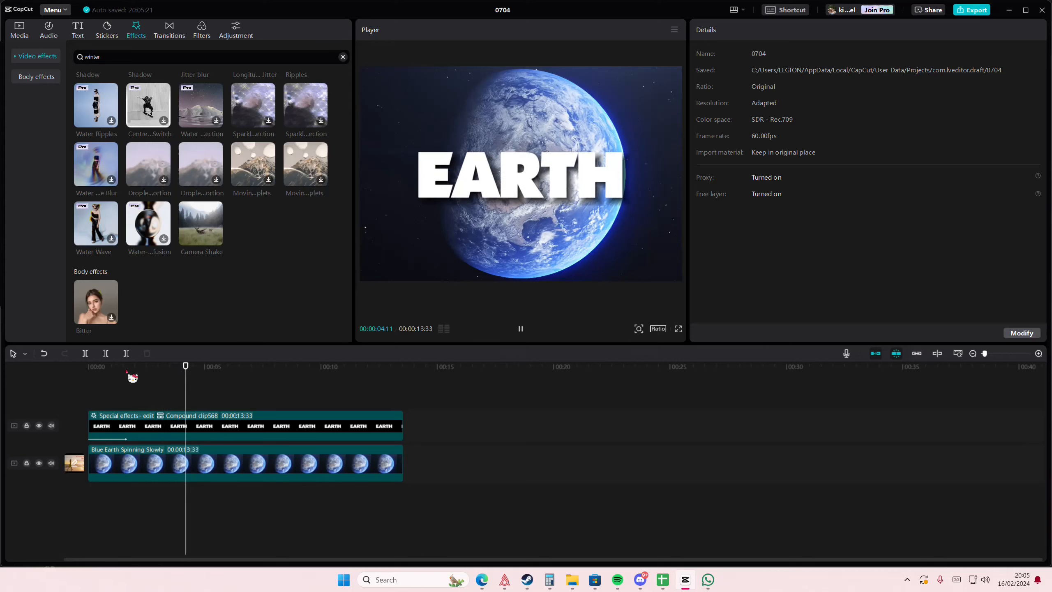
left_click(520, 328)
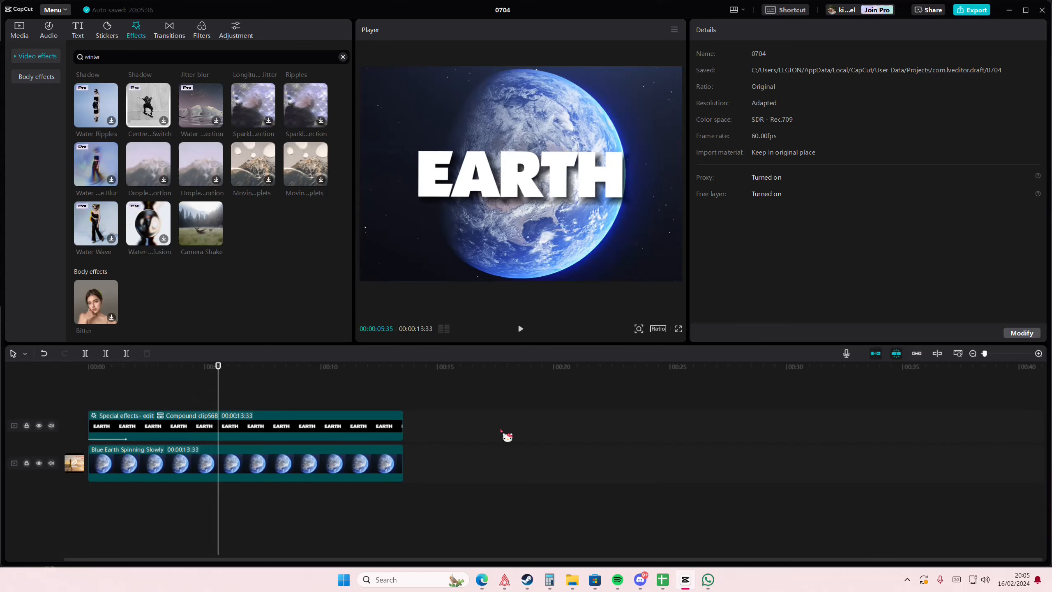